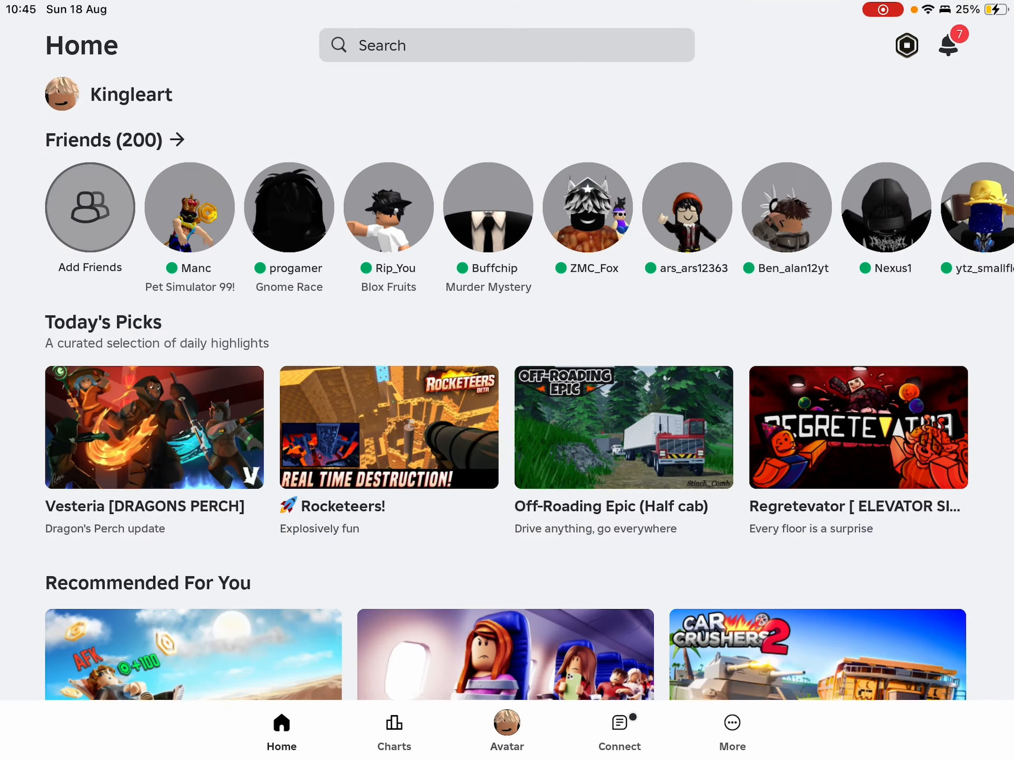
Step: Leave the Roblox app for Safari and reach the Creator Hub home page
scroll("down", 3)
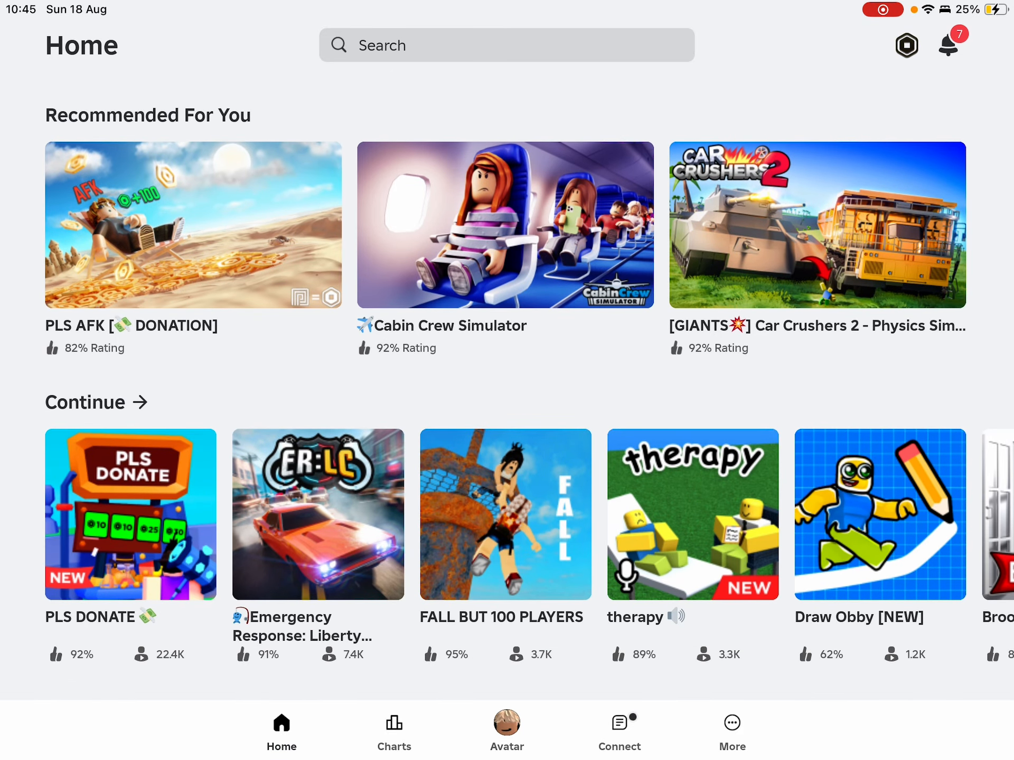
key("home")
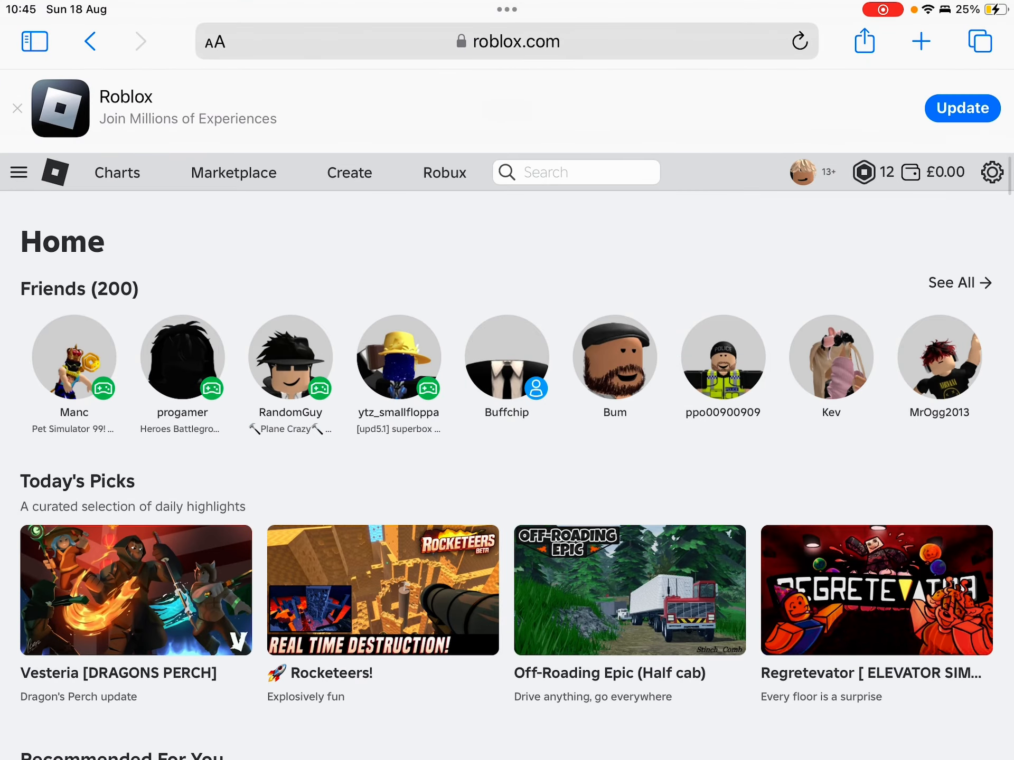
scroll("down", 3)
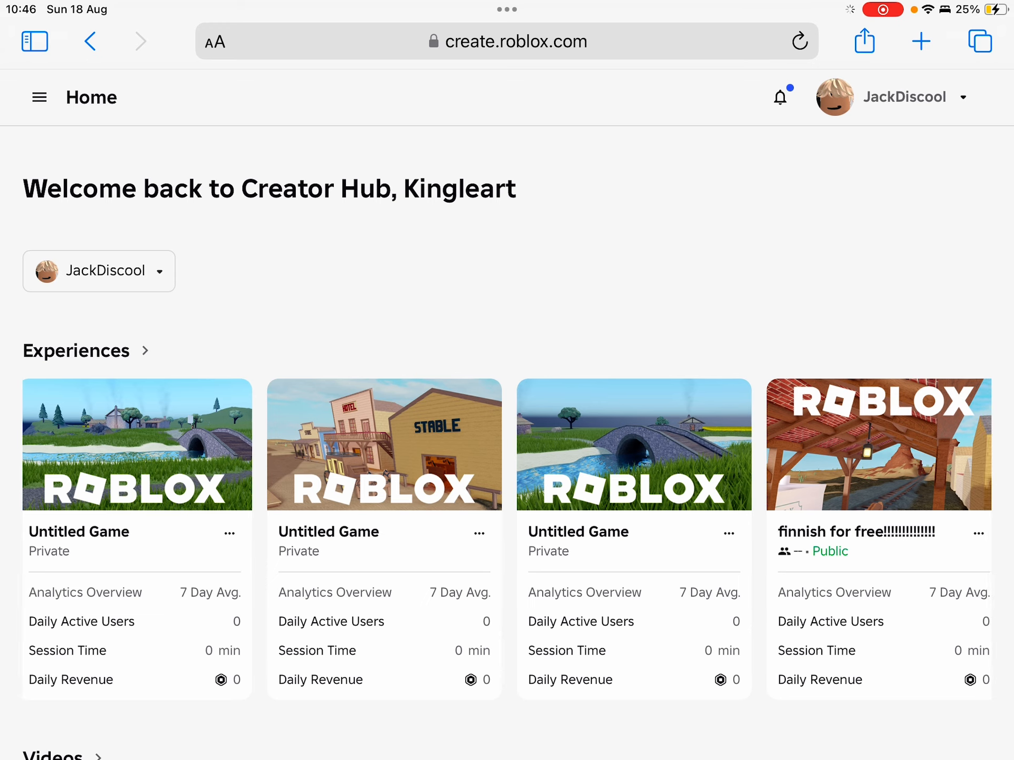
Step: Page through the creations to page 4 and open JackDiscool's Place overview
scroll("down", 3)
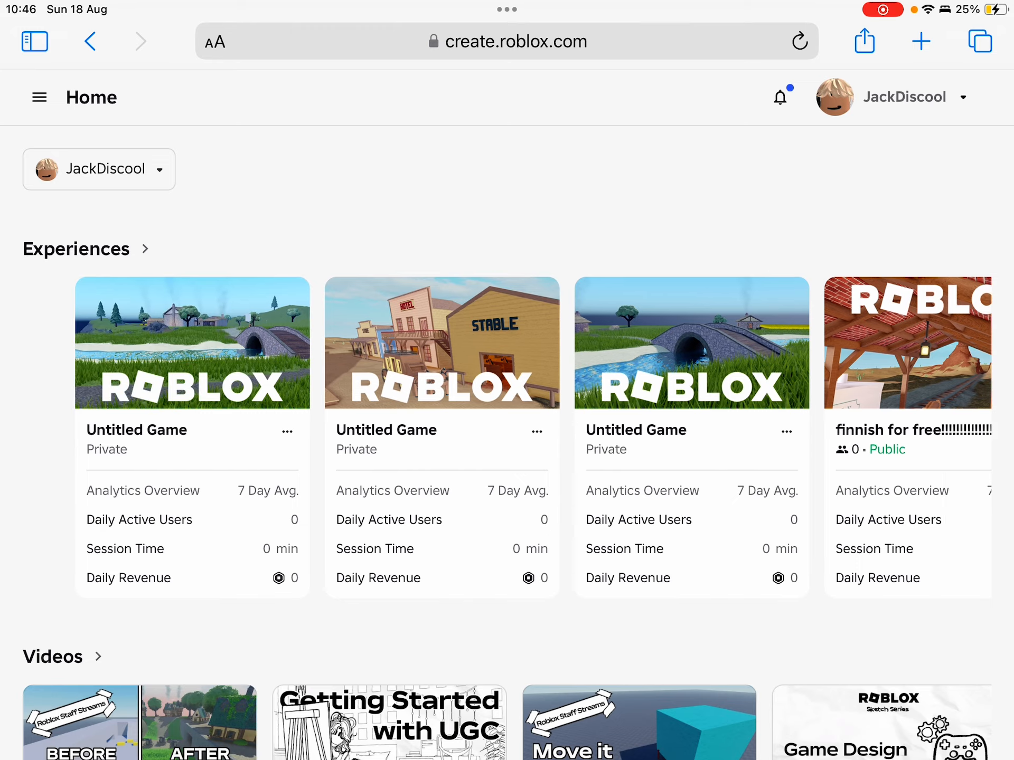
scroll("left", 3)
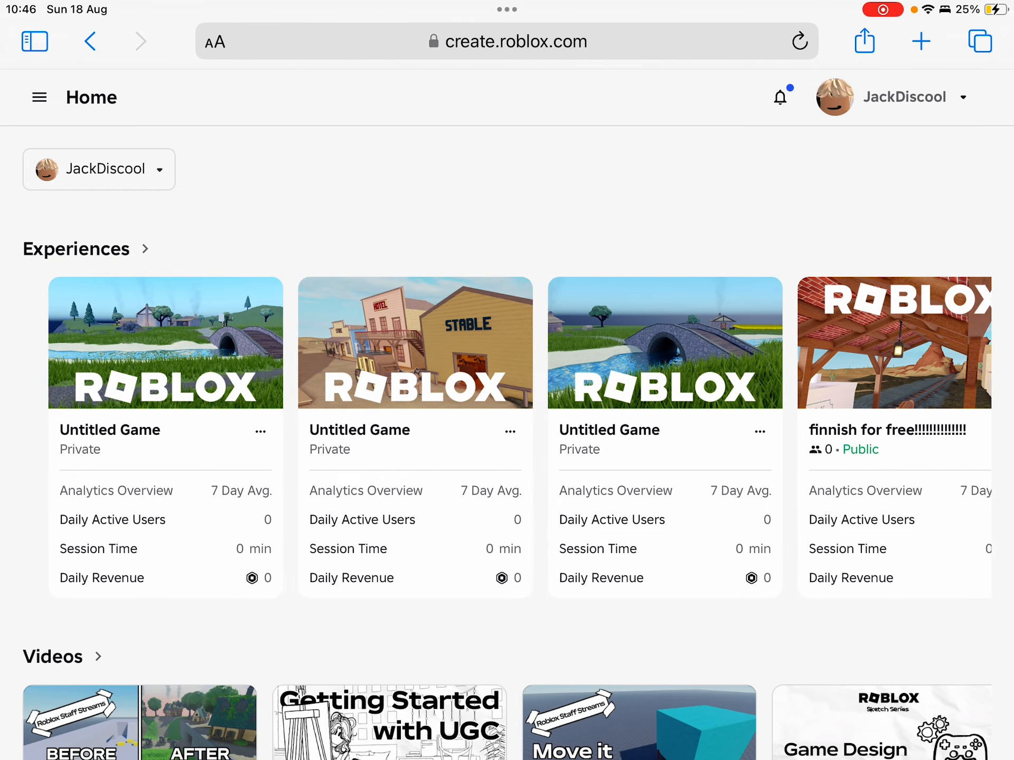
scroll("left", 3)
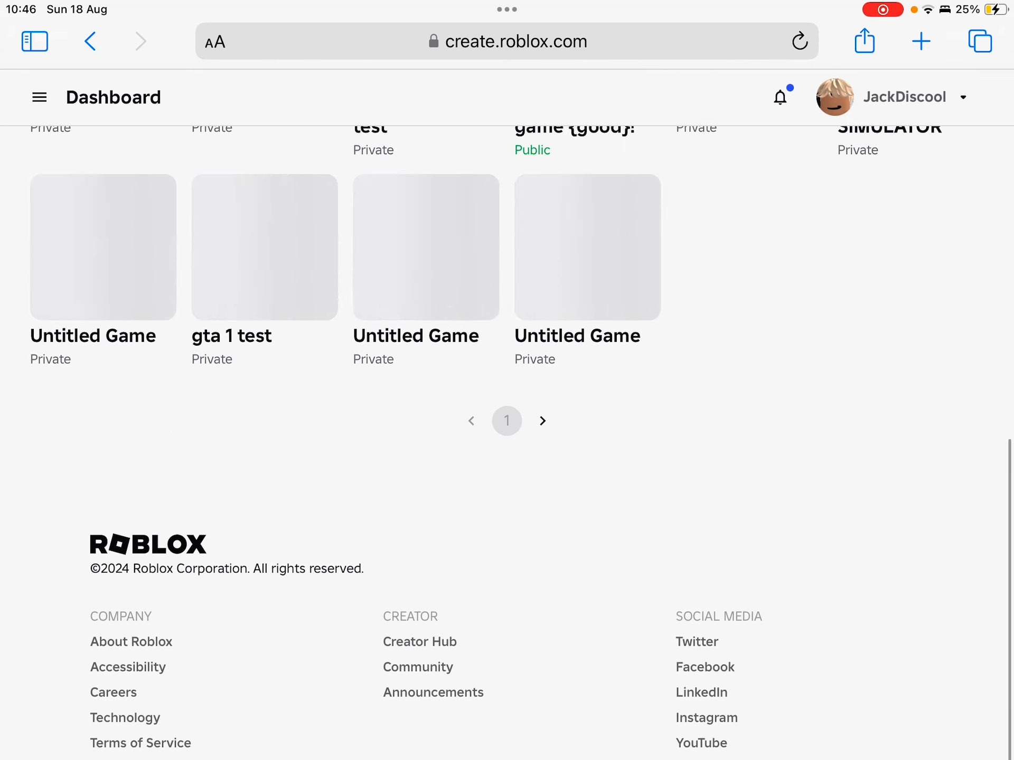
left_click(541, 421)
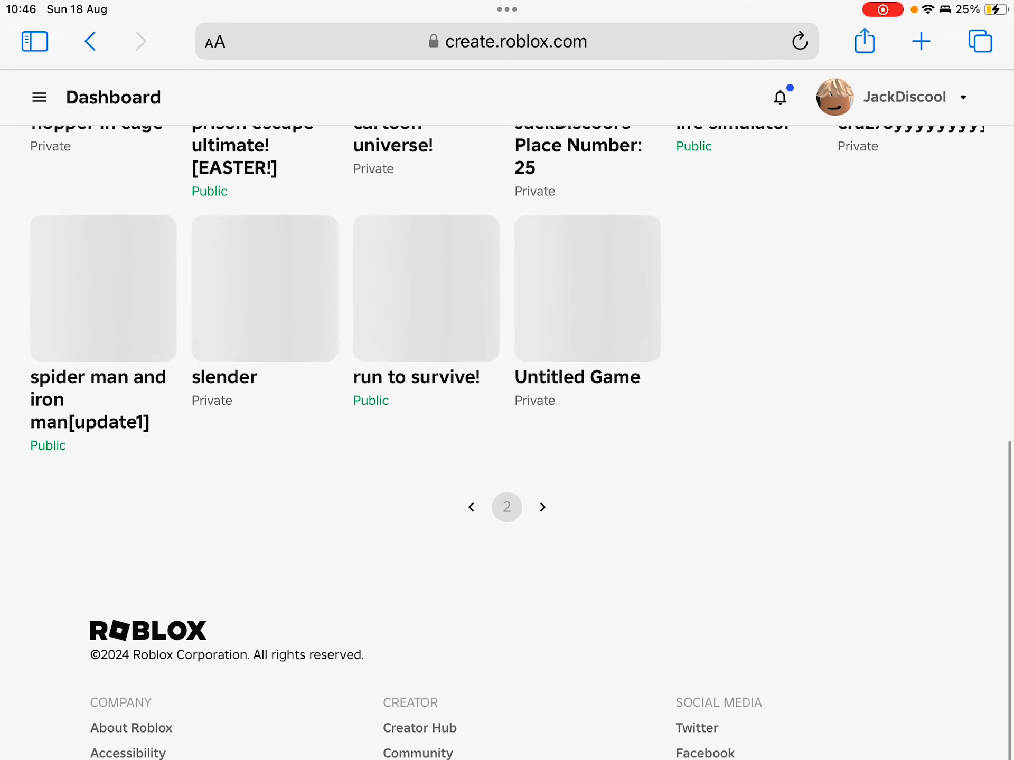
left_click(542, 507)
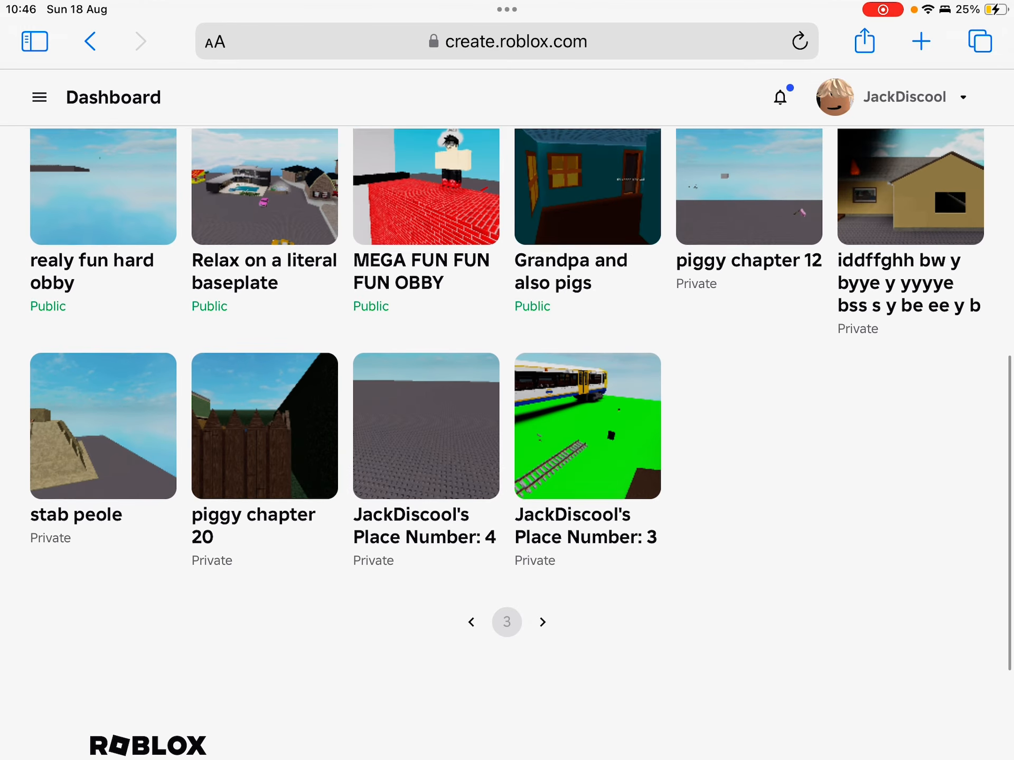
left_click(542, 621)
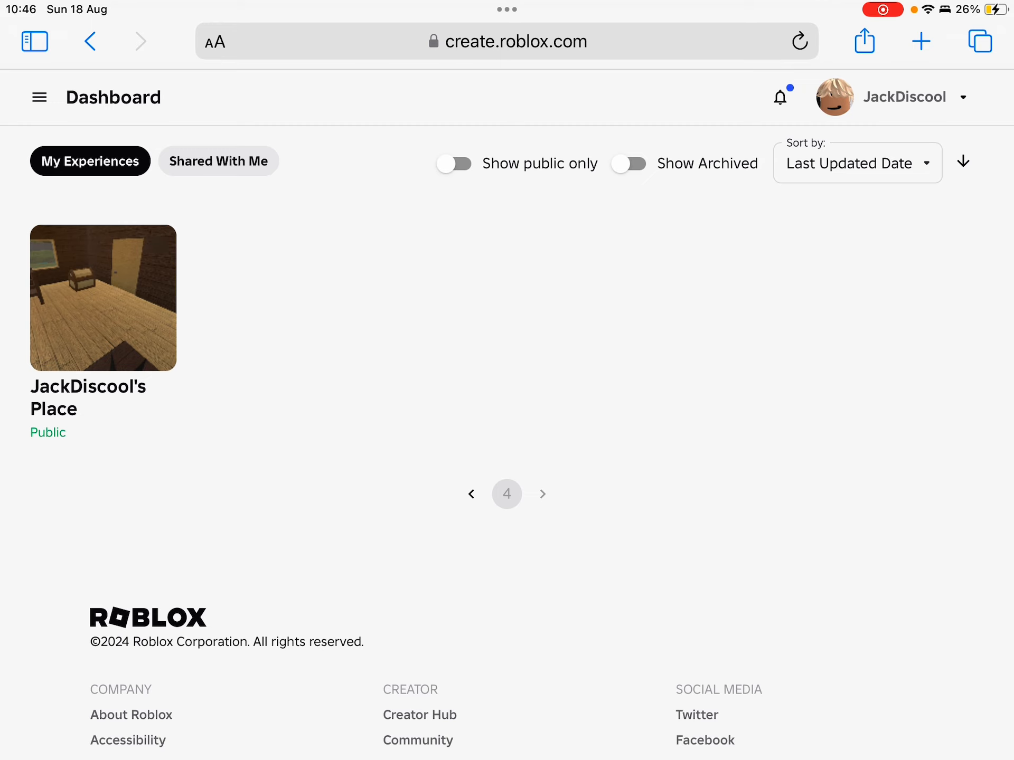
left_click(103, 297)
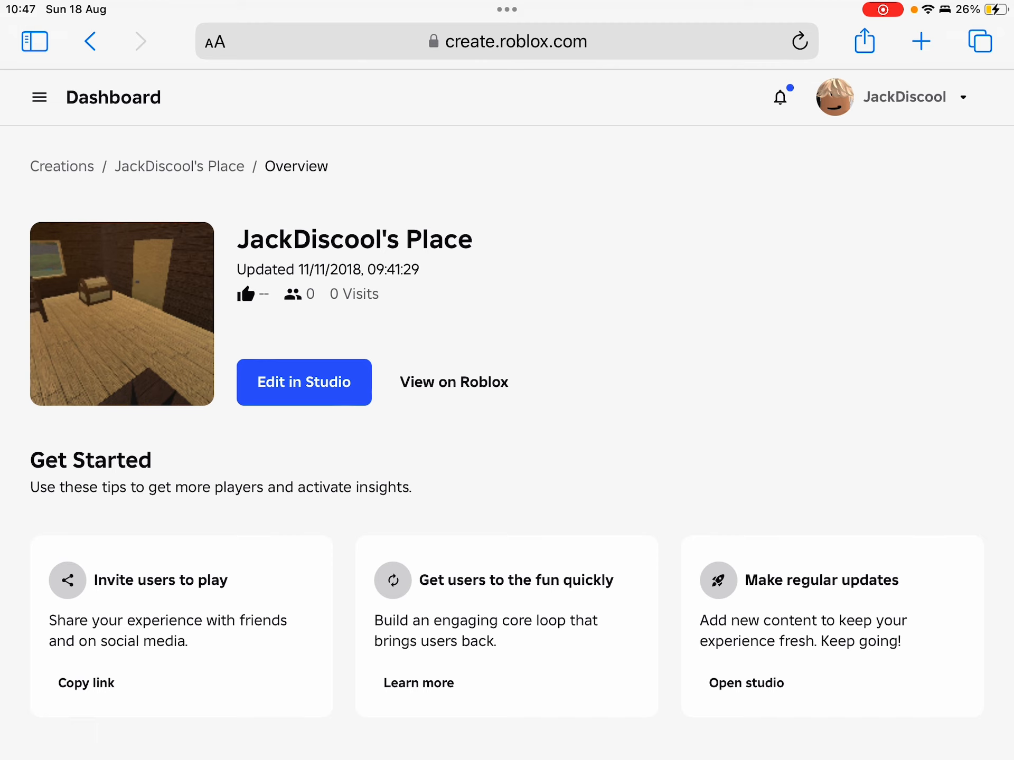
Step: Open the experience's Passes list and start a new pass form
left_click(38, 97)
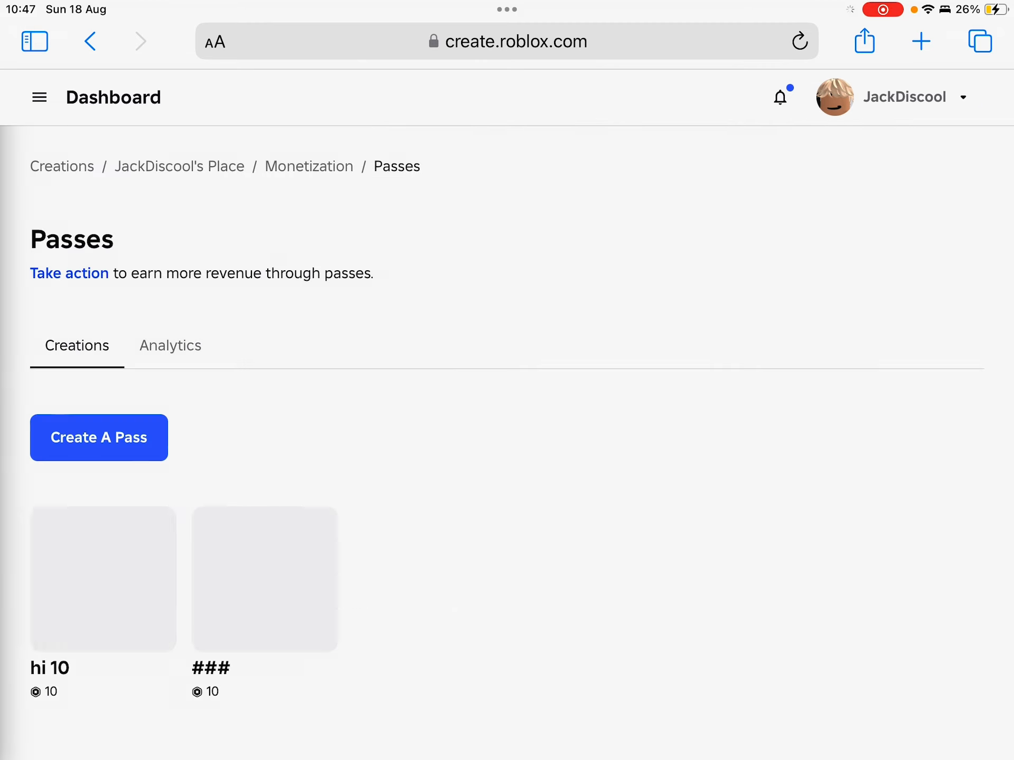
scroll("down", 3)
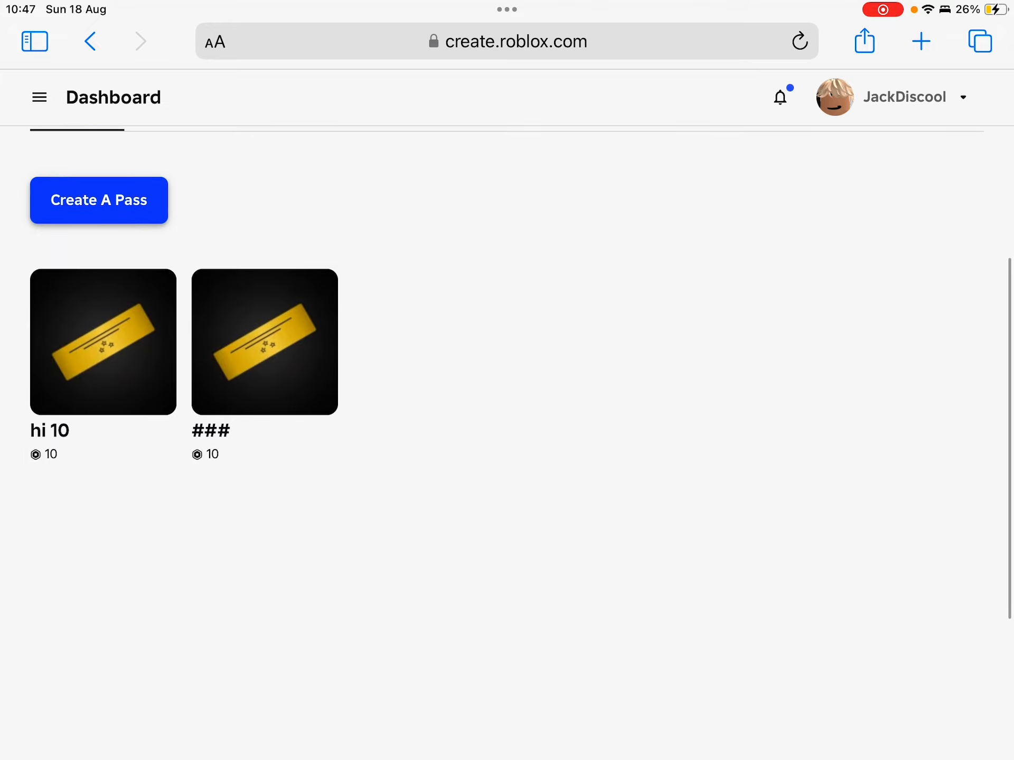
left_click(99, 200)
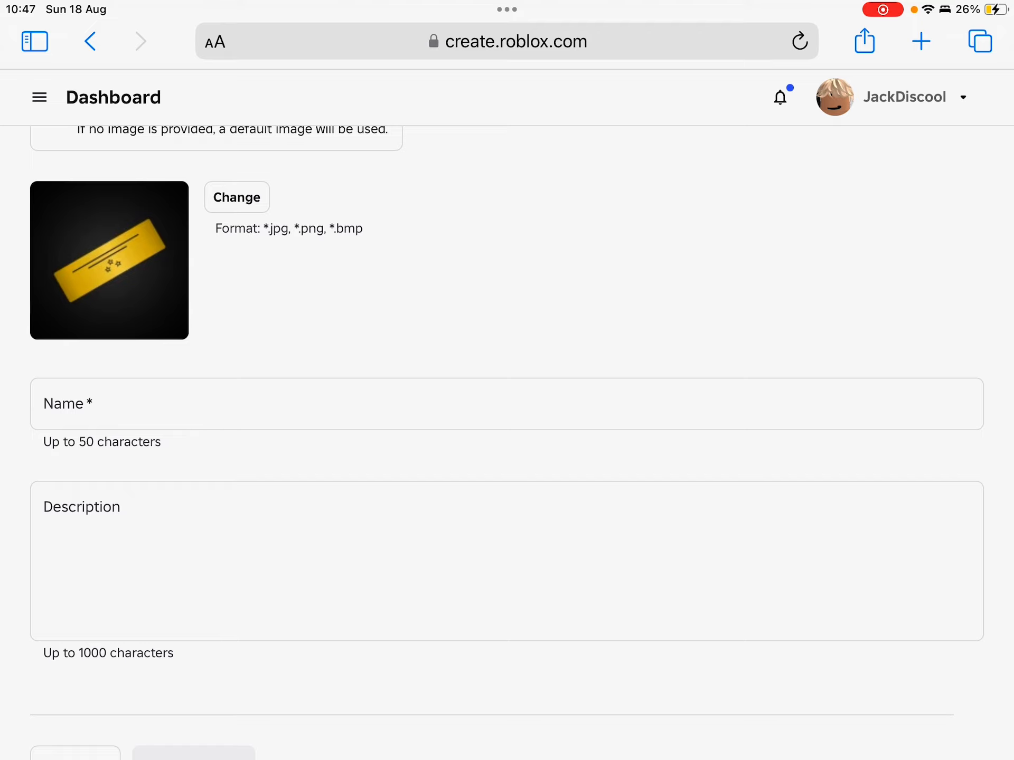
Step: Create a pass named 'Hi' with description 'Hi' and open its Basic Settings
scroll("down", 3)
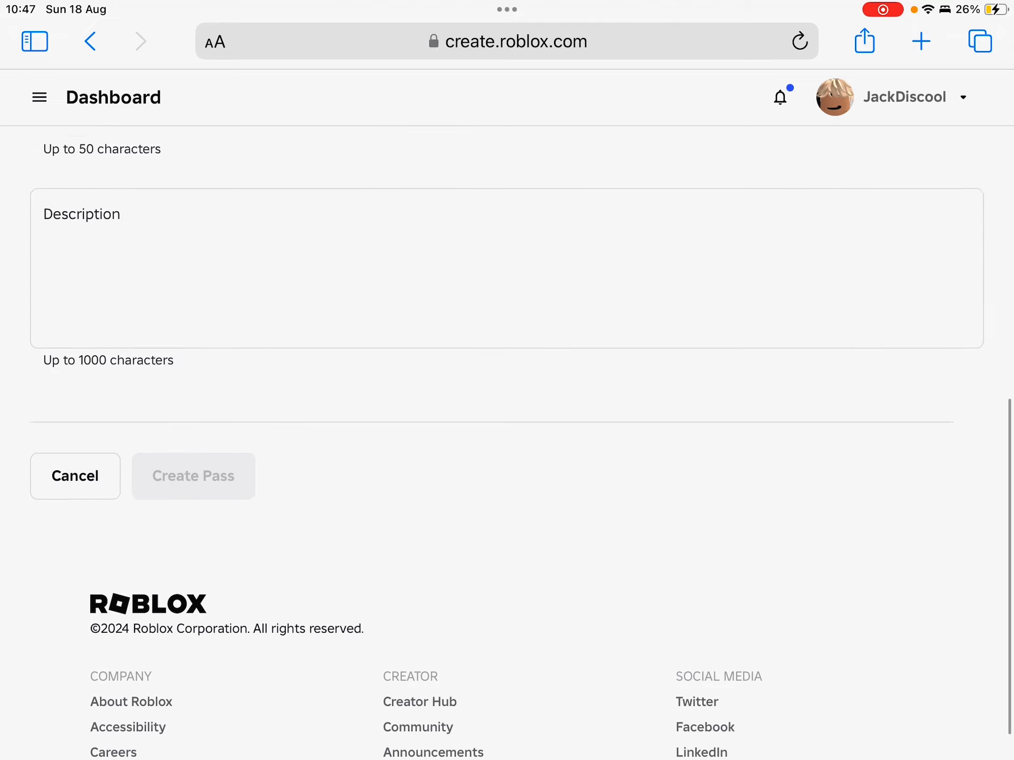
left_click(507, 163)
type("Hi")
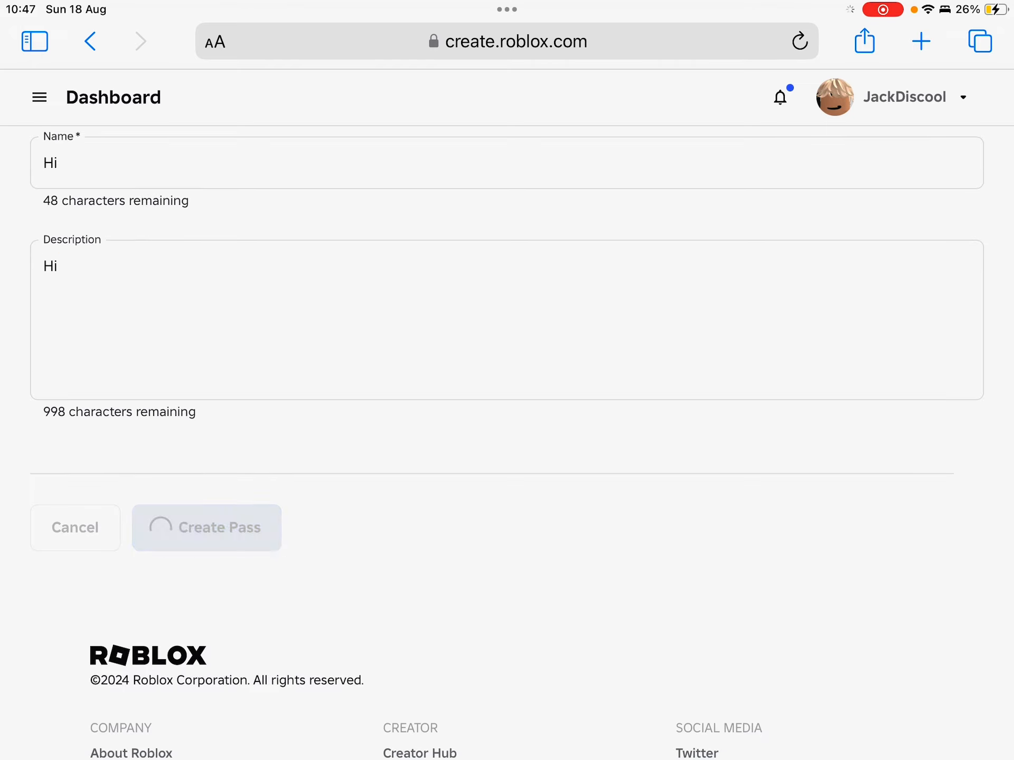
left_click(206, 527)
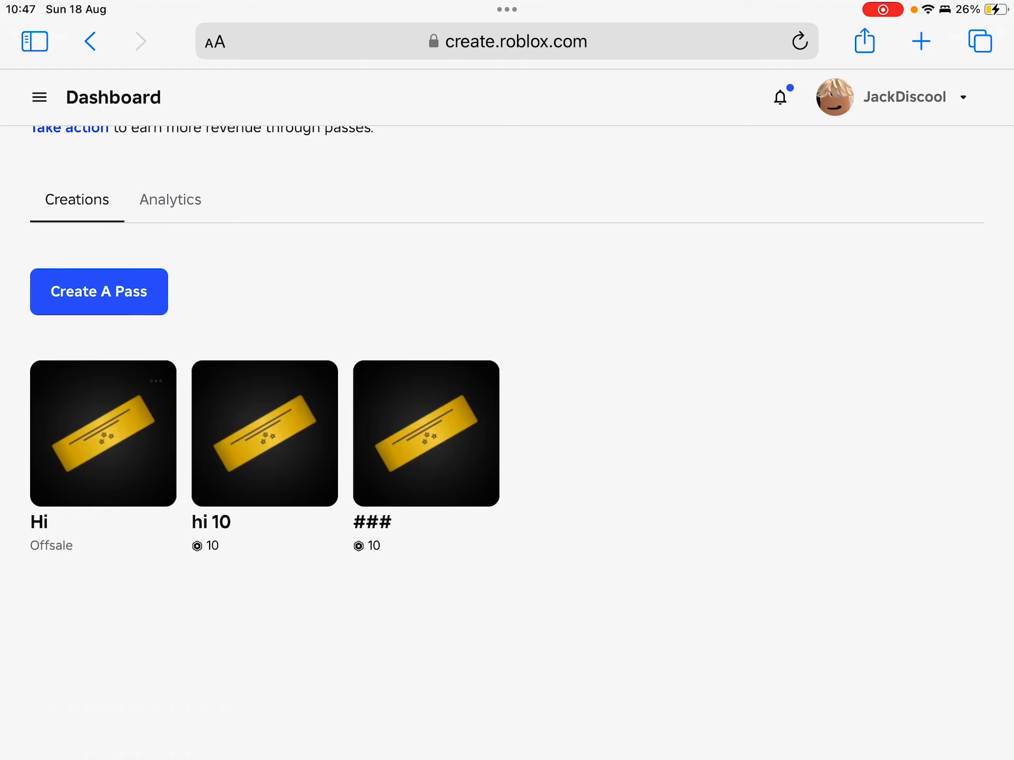
left_click(103, 432)
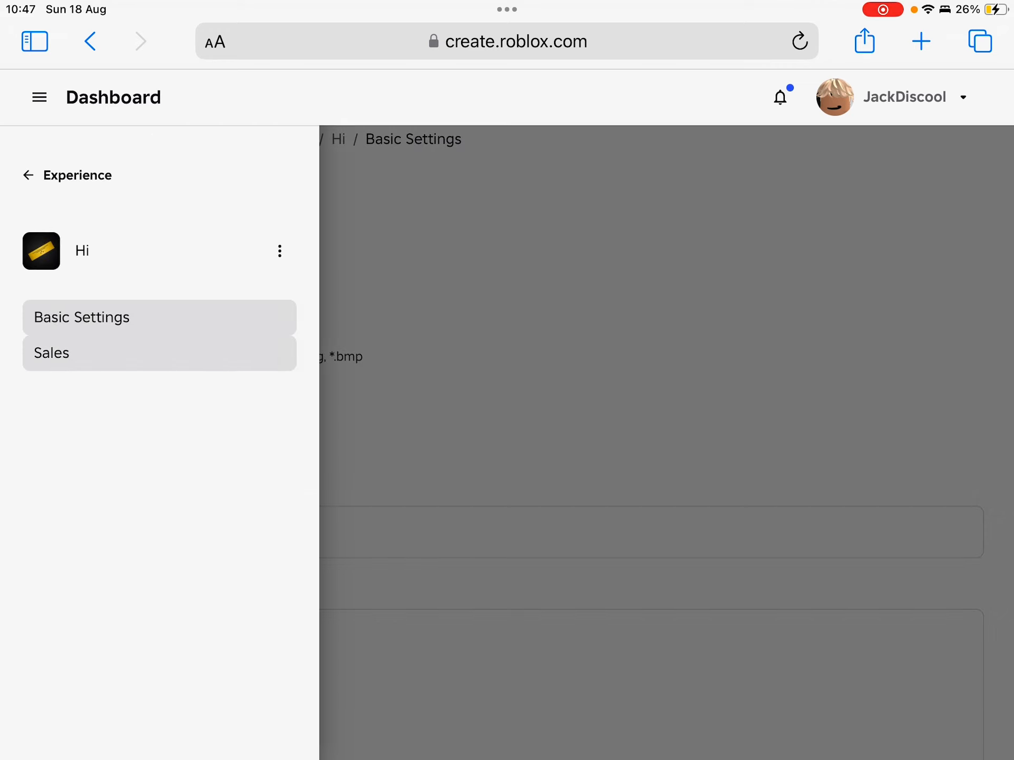
Step: Put the Hi pass on sale for 1 Robux and save the change
left_click(51, 353)
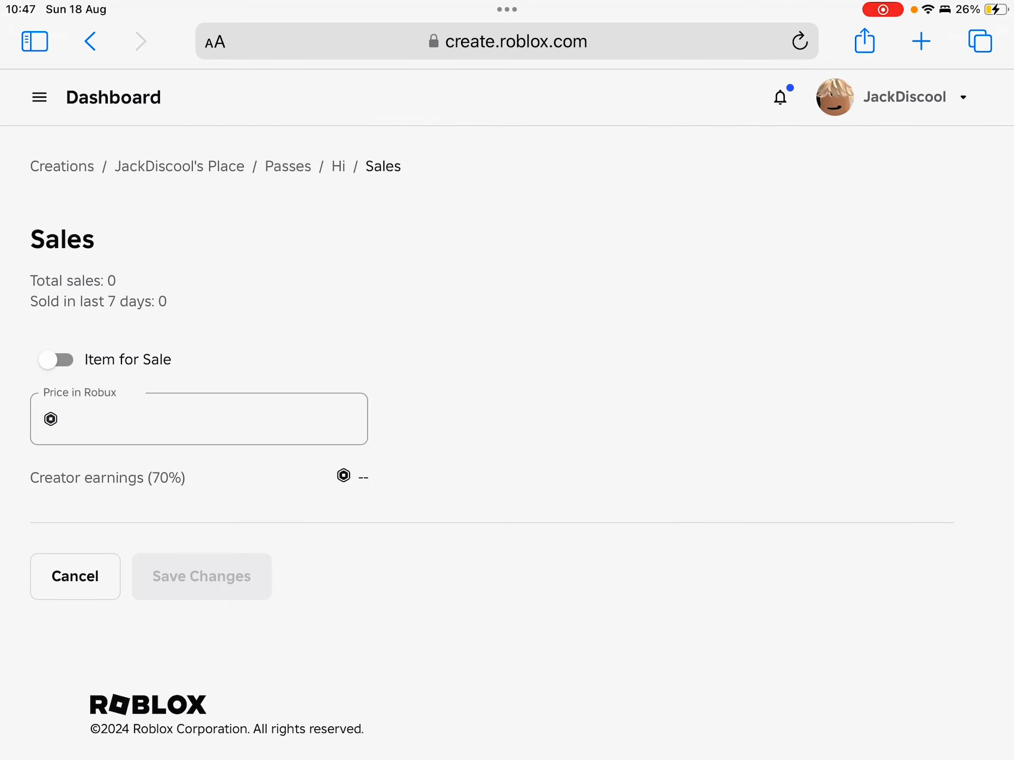
left_click(55, 359)
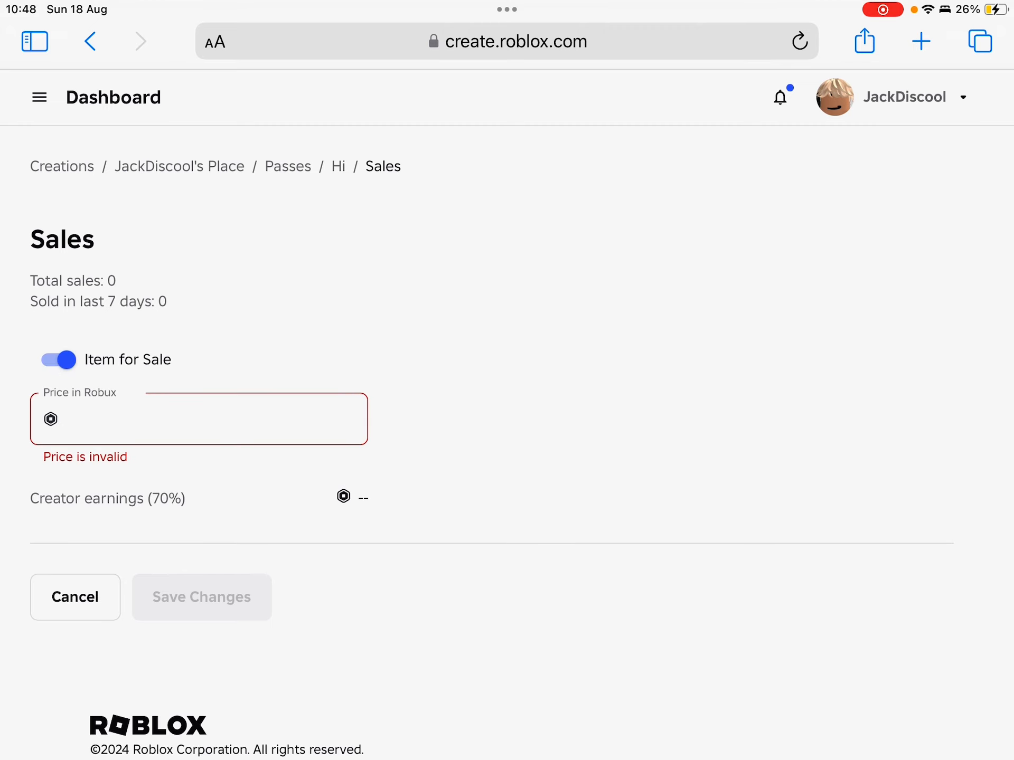
left_click(198, 418)
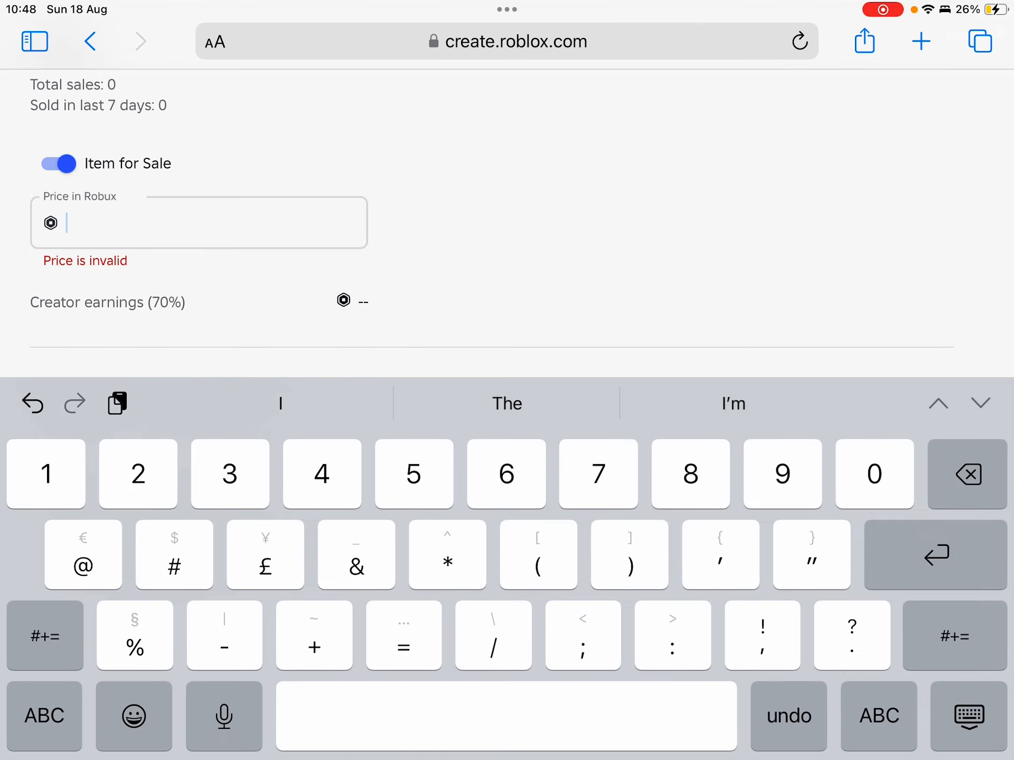
type("1")
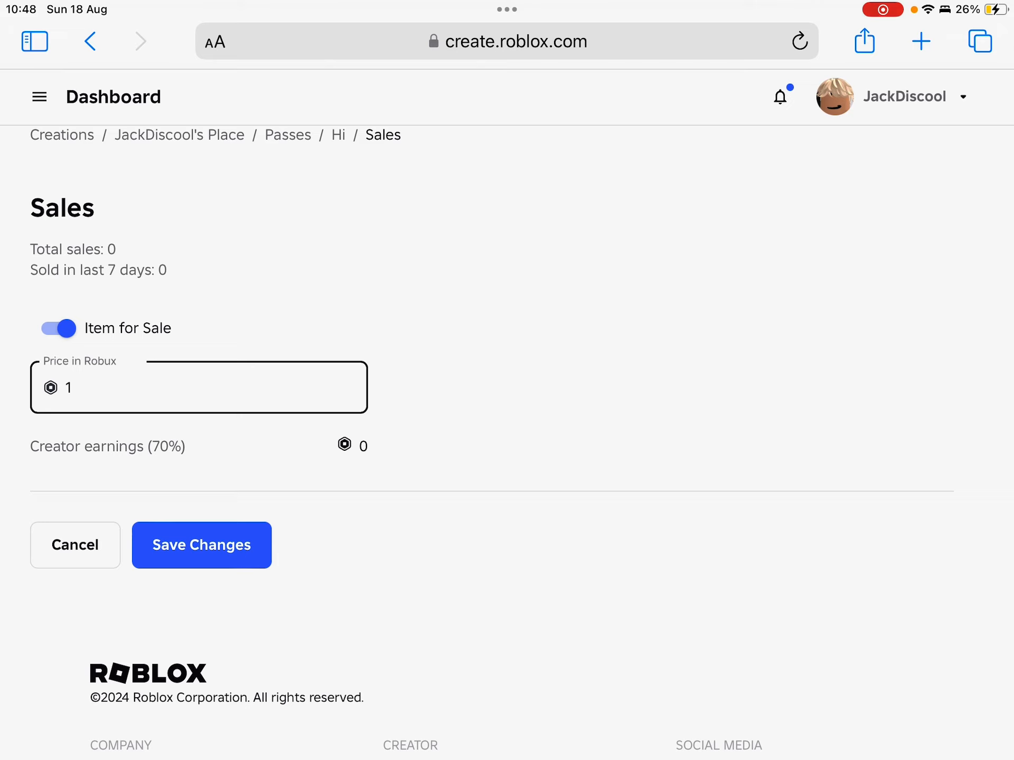
left_click(201, 545)
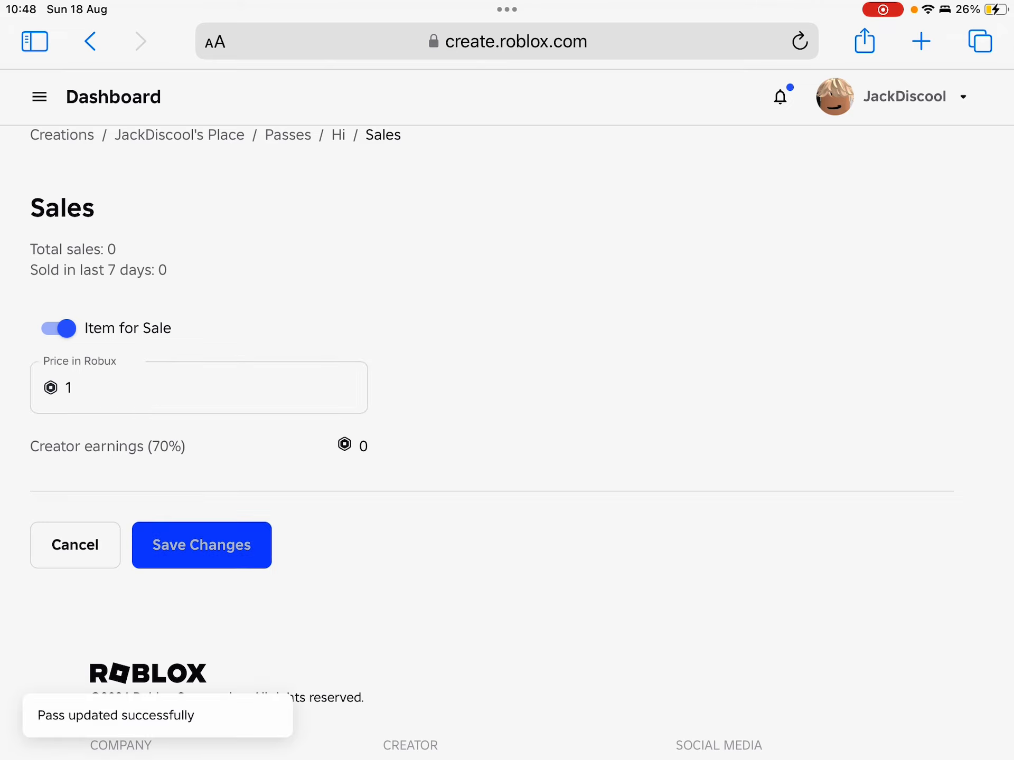
left_click(202, 545)
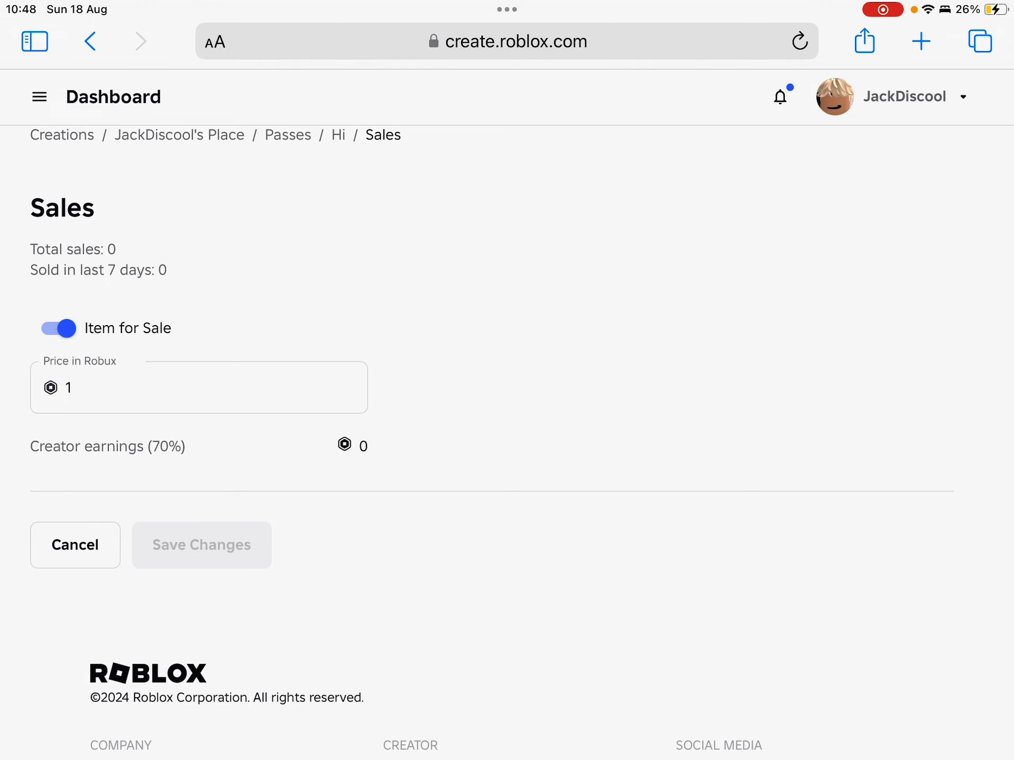
key("home")
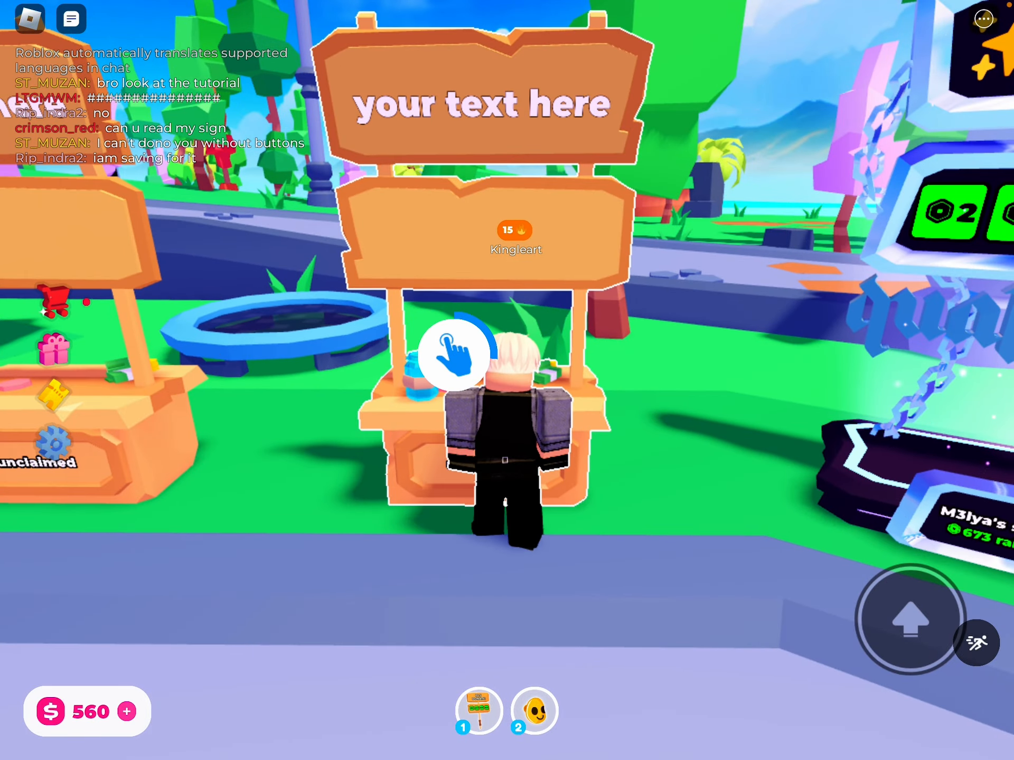
Step: Claim an empty PLS DONATE booth to show the Robux donation buttons
left_click(456, 352)
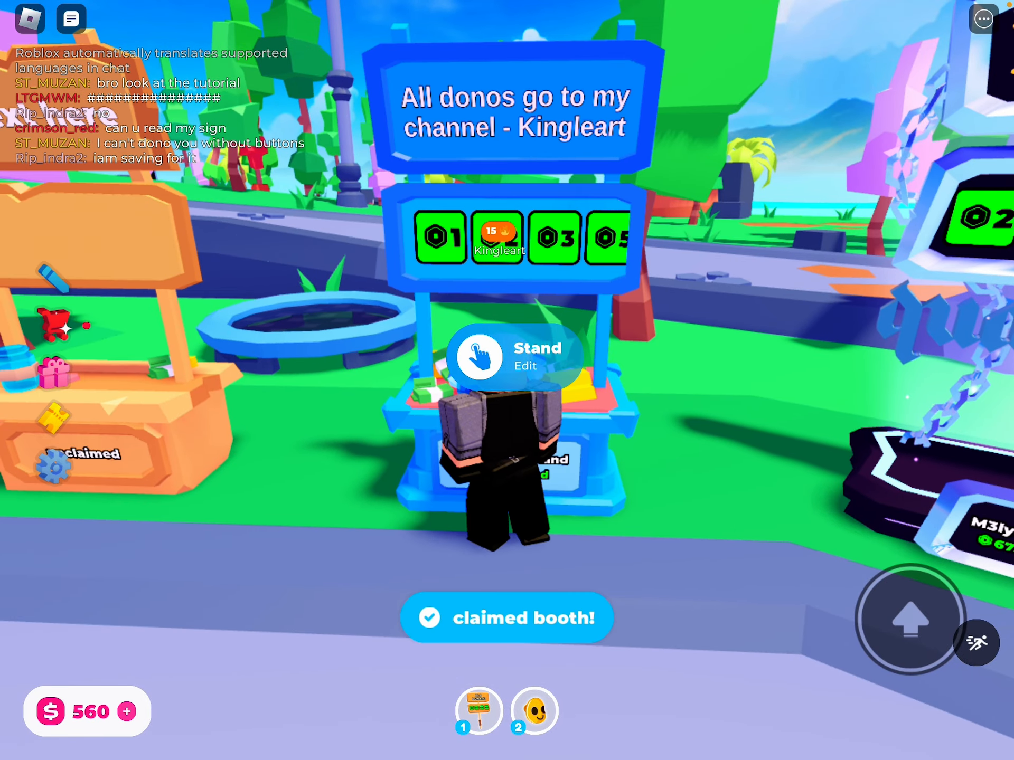